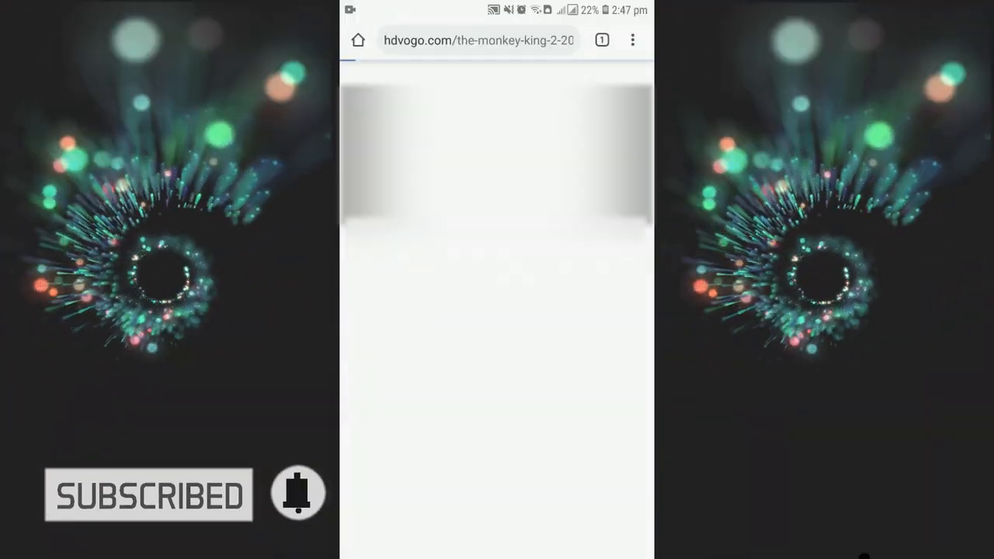
Go to facebook.com and scroll the feed to the group's live web-development course post
left_click(478, 40)
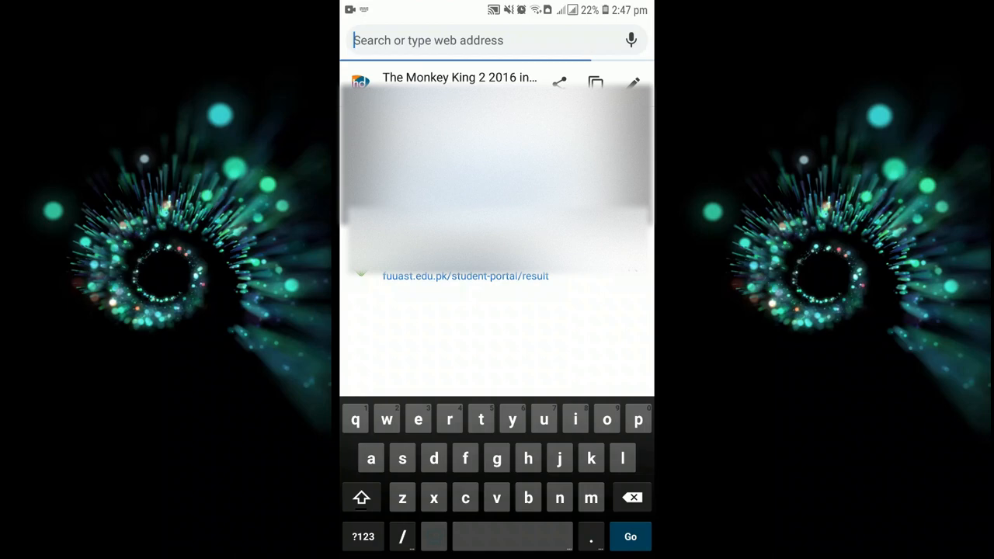
type("facebook.com")
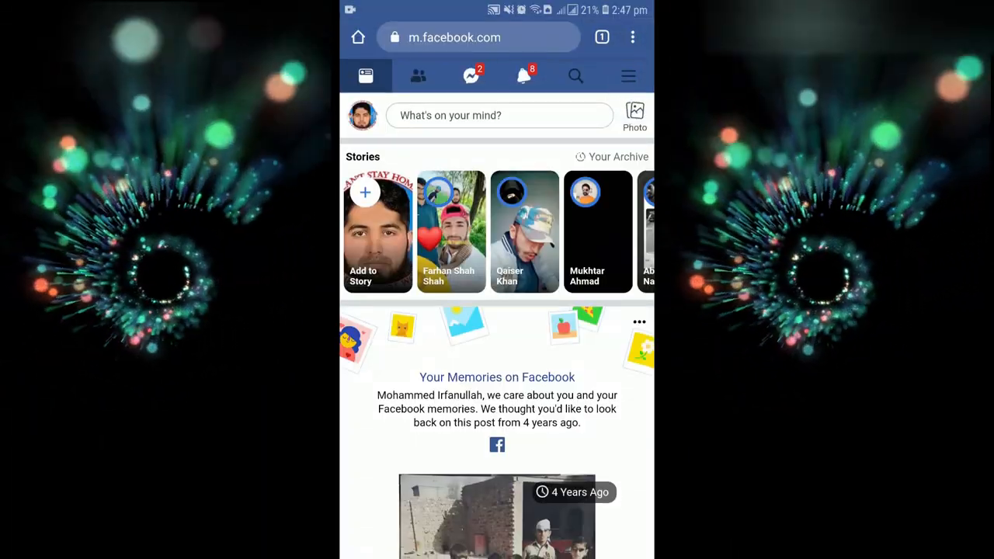
scroll("down", 3)
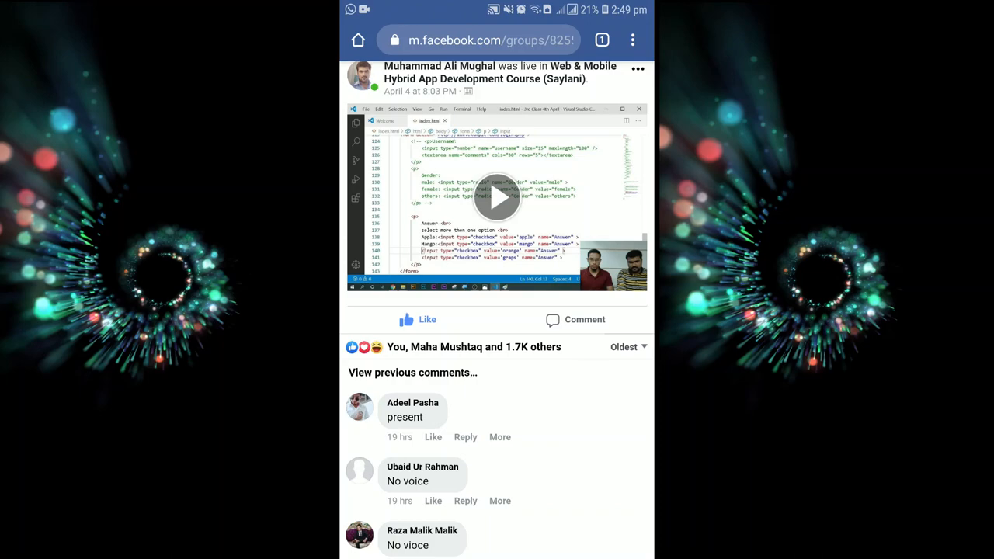
Play and pause the live course video, then bring up the post's URL for editing
left_click(497, 196)
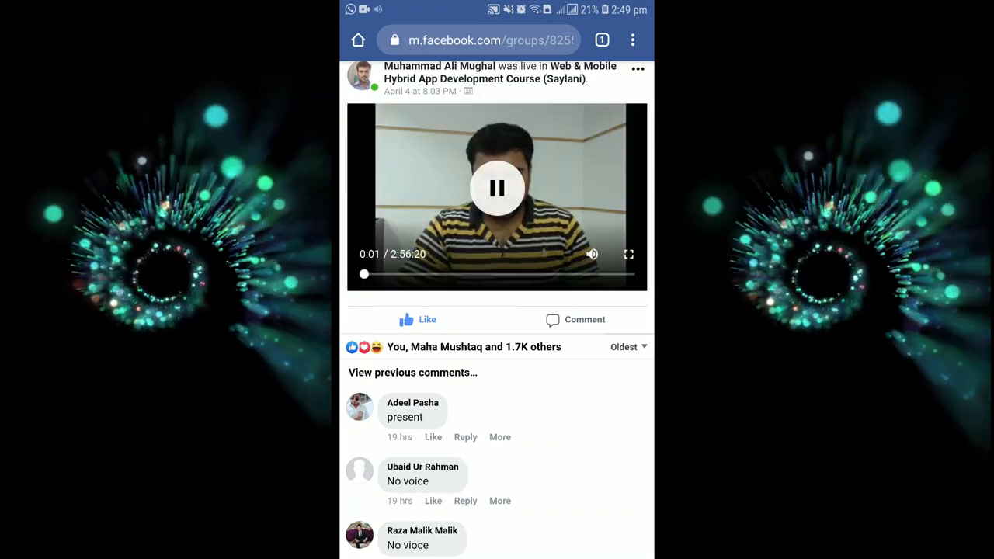
left_click(497, 188)
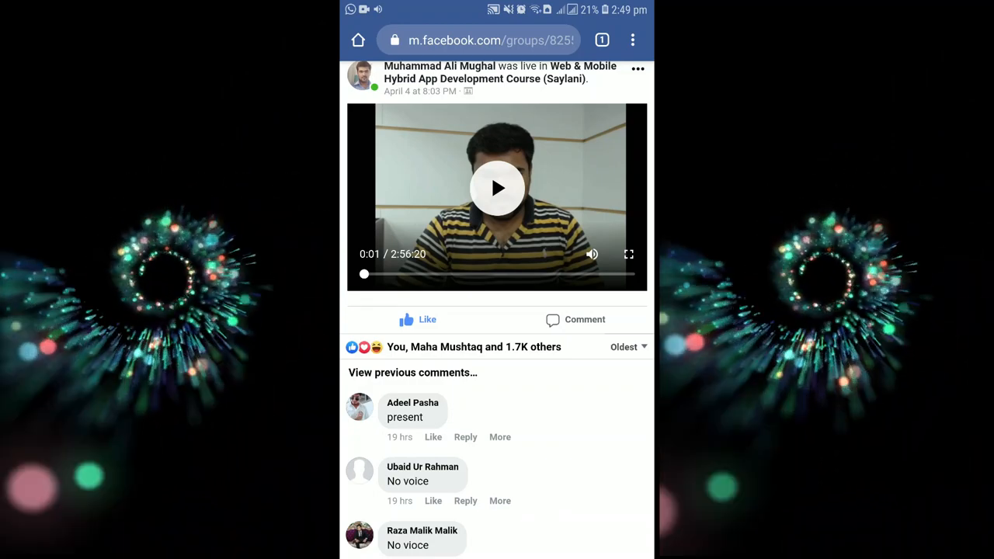
left_click(497, 188)
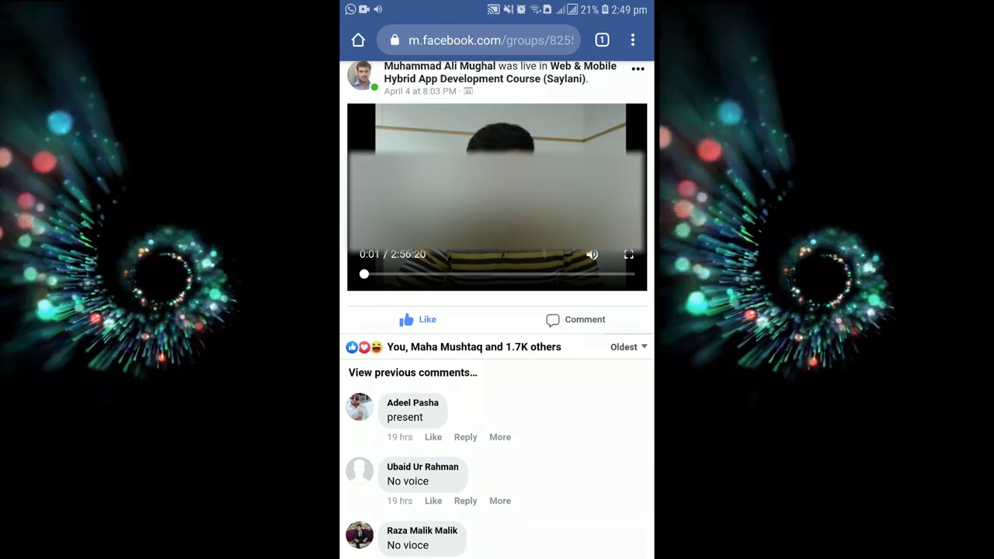
left_click(479, 41)
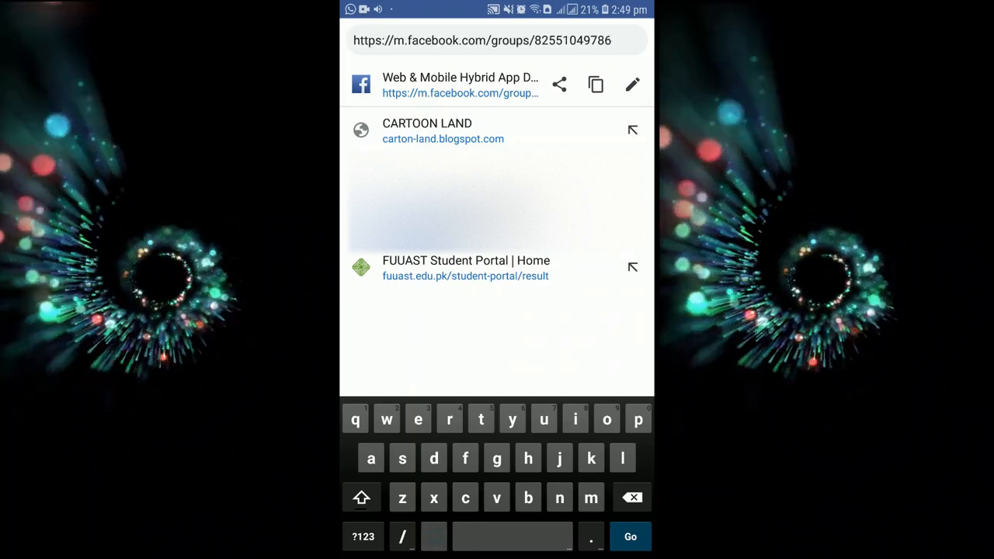
Change m.facebook.com to mbasic.facebook.com and reload the group post
left_click(411, 41)
type("basi")
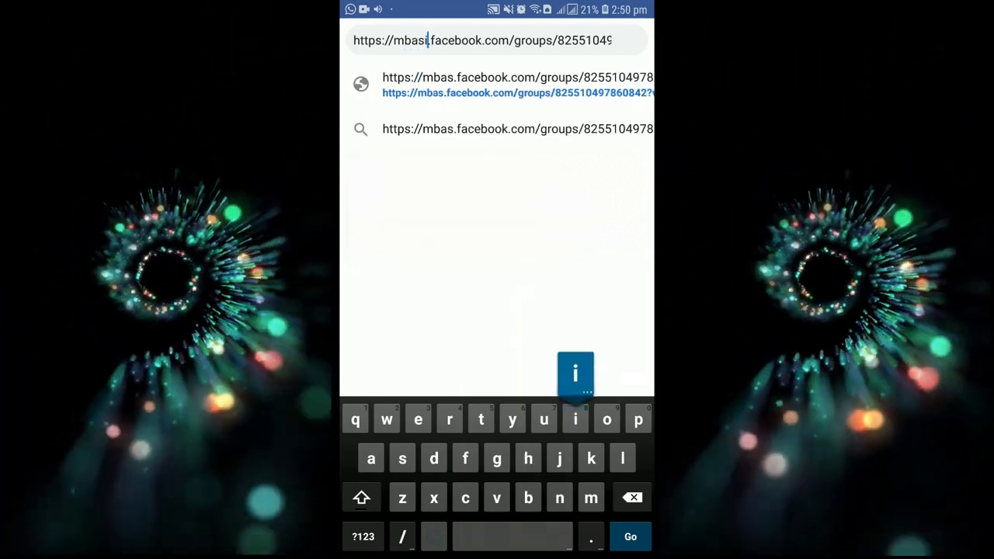
type("c")
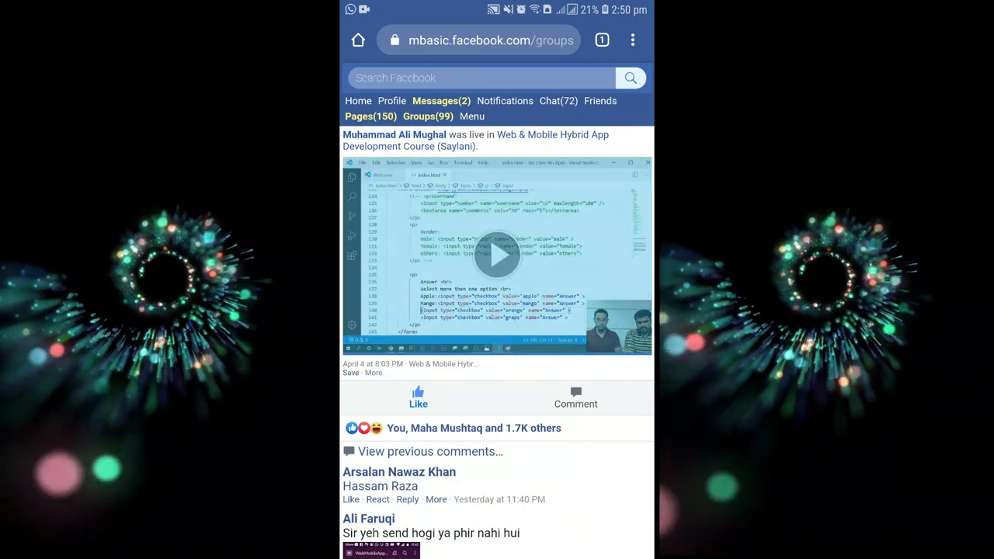
Open the post's live video as a standalone fbcdn video file
left_click(498, 257)
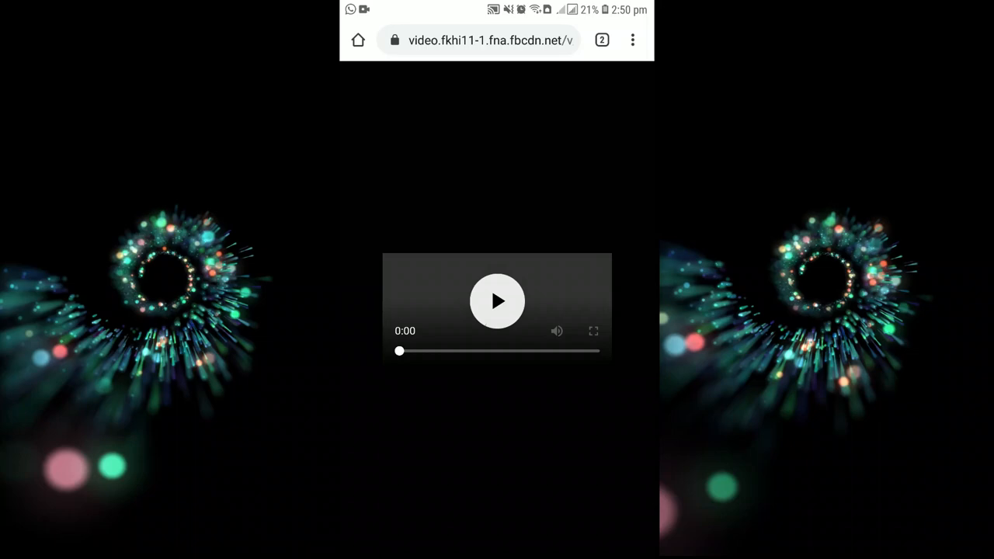
Play and pause the standalone video file, then download it from the player's options menu
left_click(497, 301)
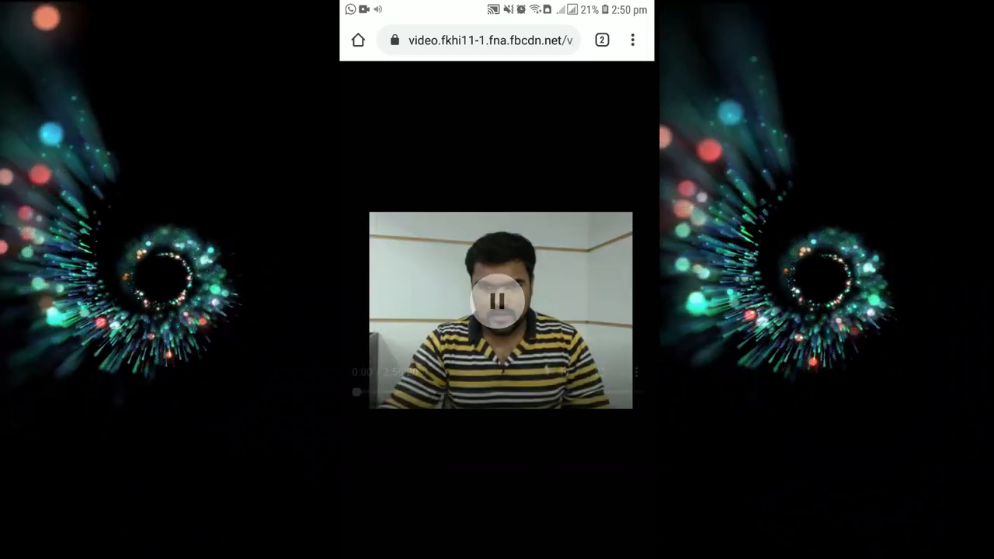
left_click(497, 301)
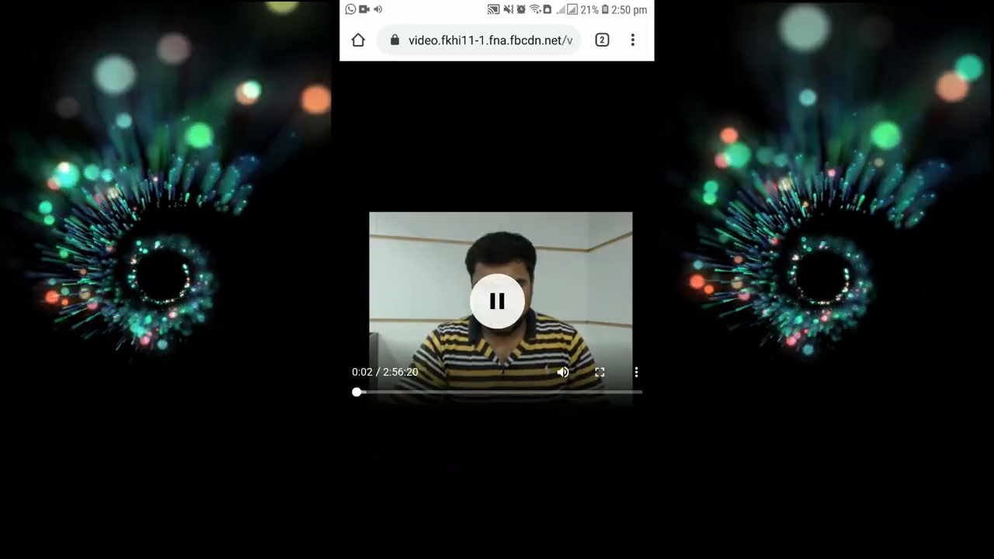
left_click(497, 301)
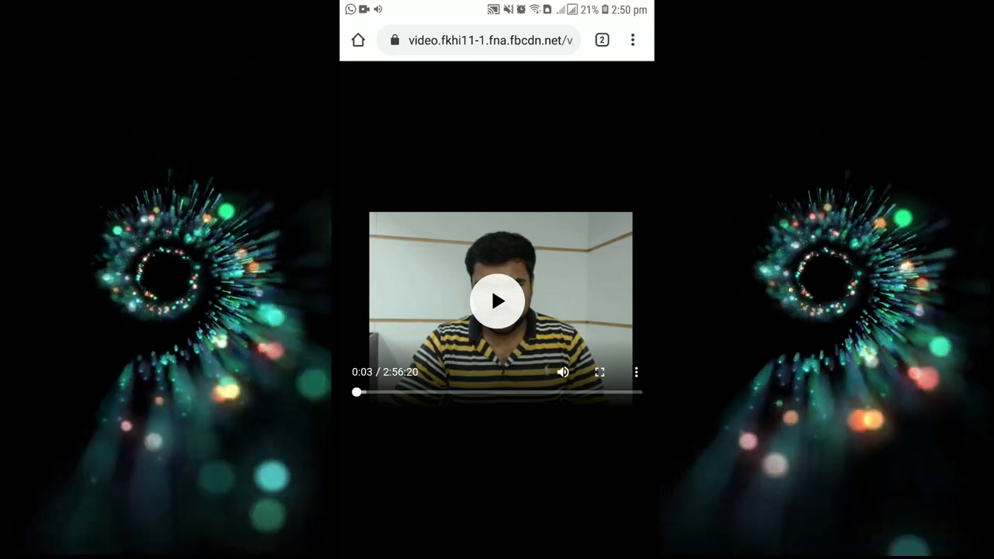
left_click(637, 372)
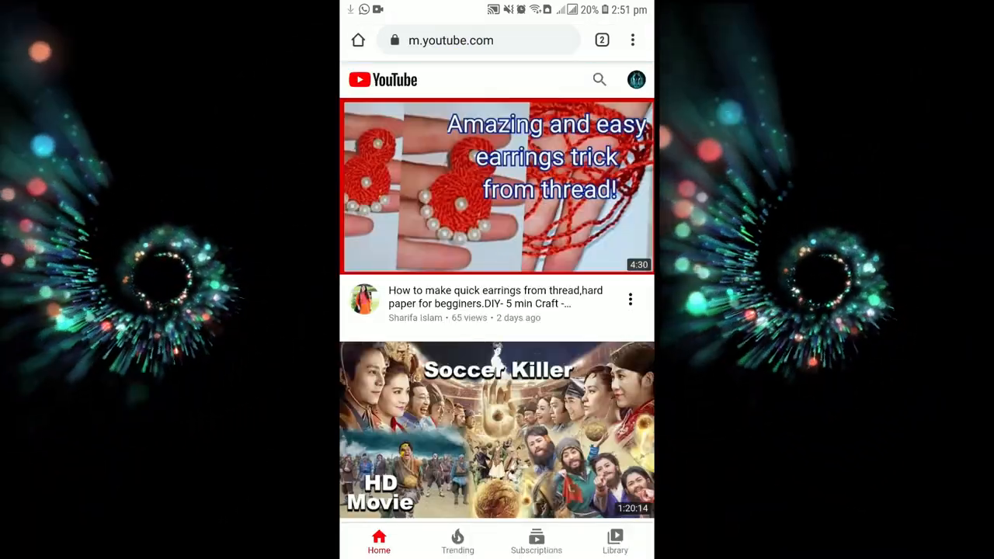
Scroll the YouTube home feed and open the YA ILAHI kalaam video
scroll("down", 3)
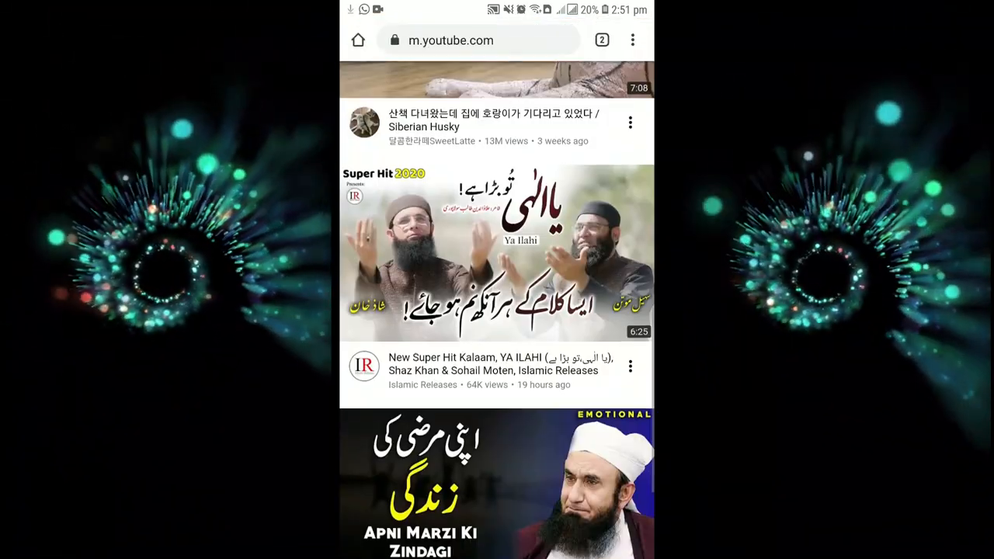
left_click(497, 252)
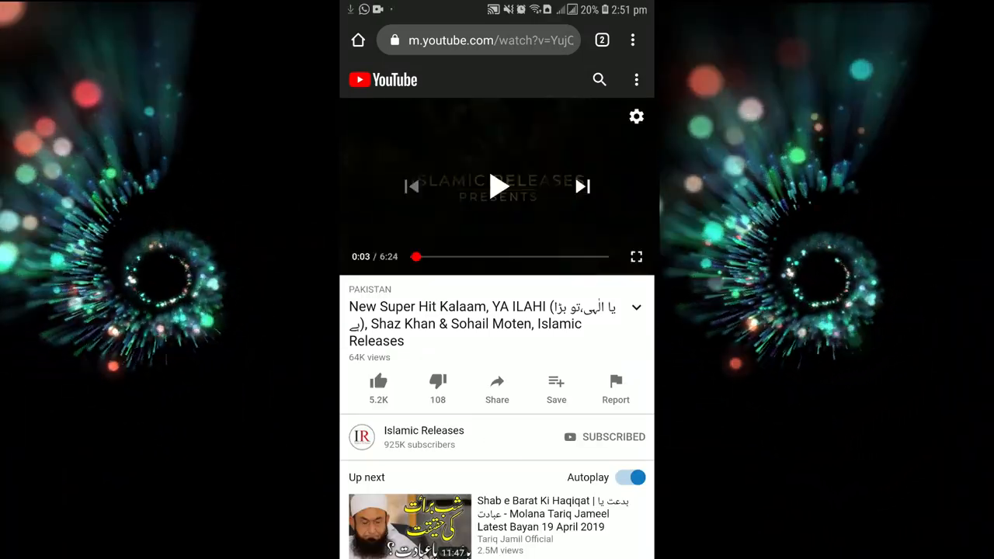
Insert 'pp' after youtube in the video's URL to send it to y2mate
left_click(479, 40)
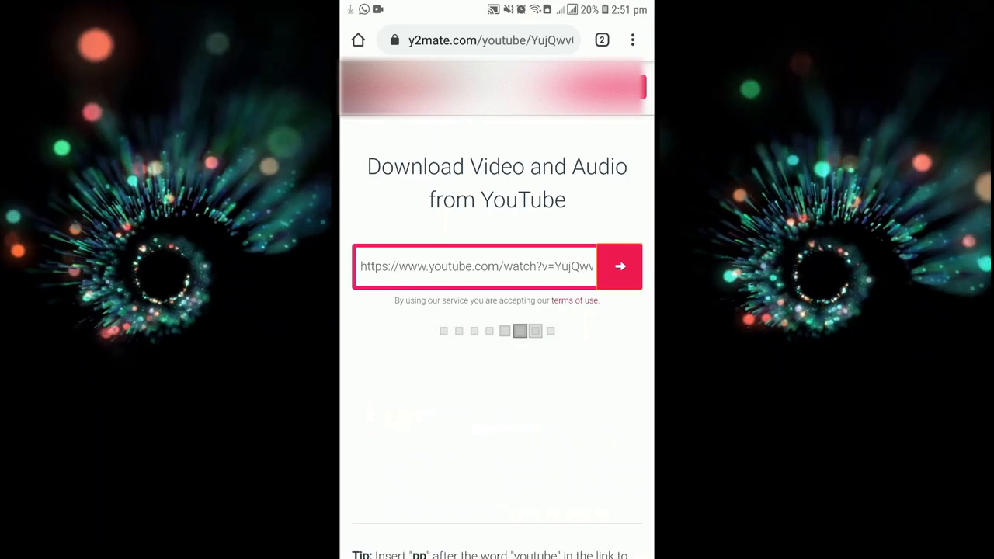
Fetch y2mate's download links and scroll to the video resolutions and file sizes table
left_click(620, 268)
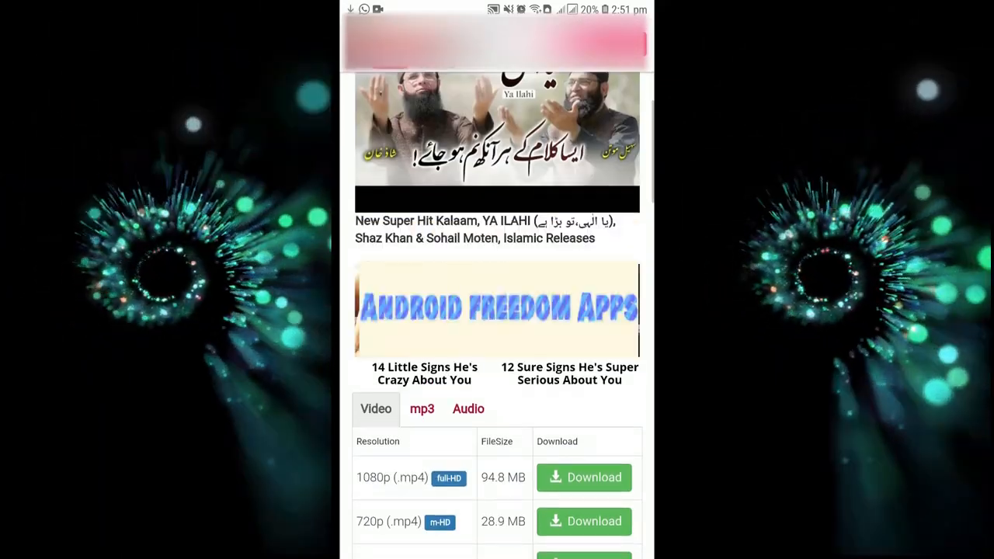
scroll("down", 3)
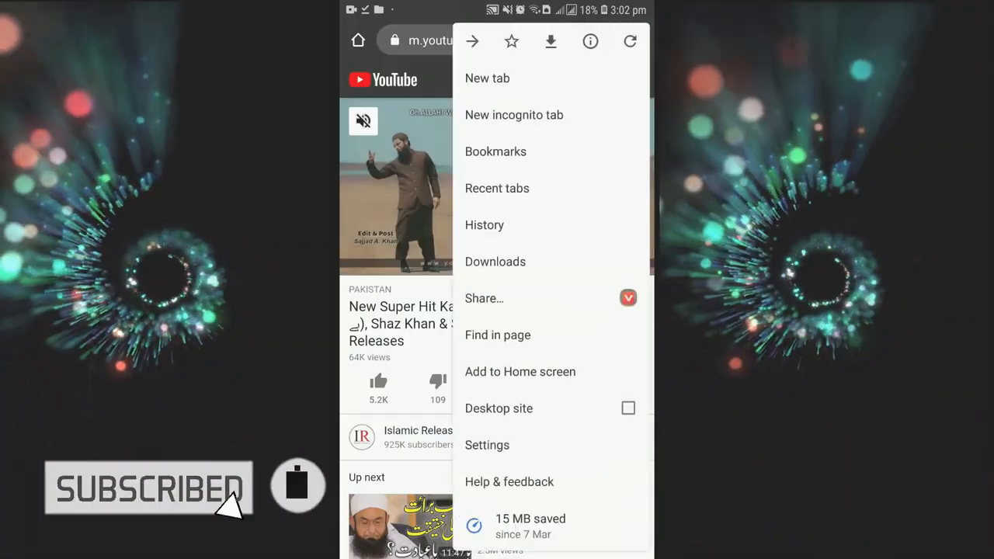
Open Chrome's Downloads list and the 281 MB fbcdn live video saved just now
left_click(494, 260)
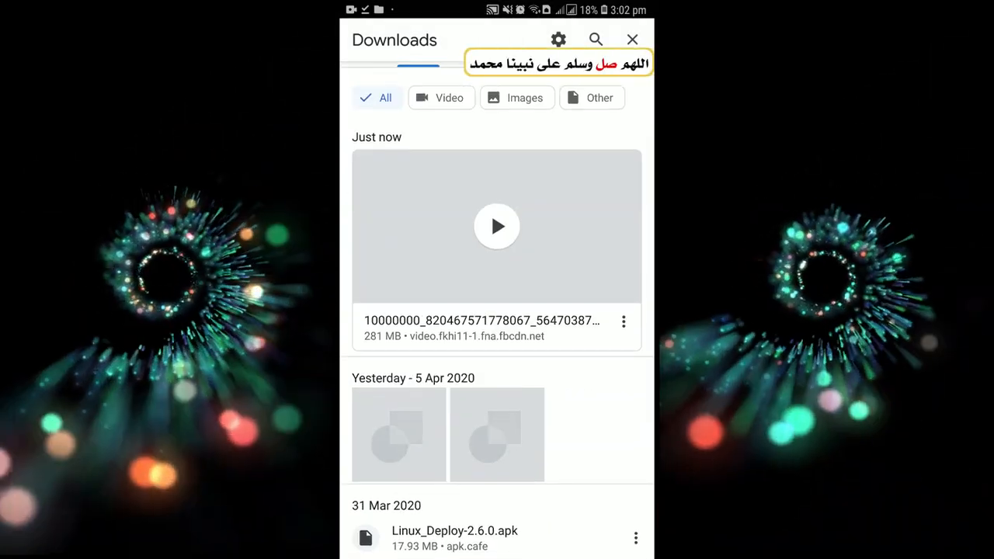
left_click(497, 227)
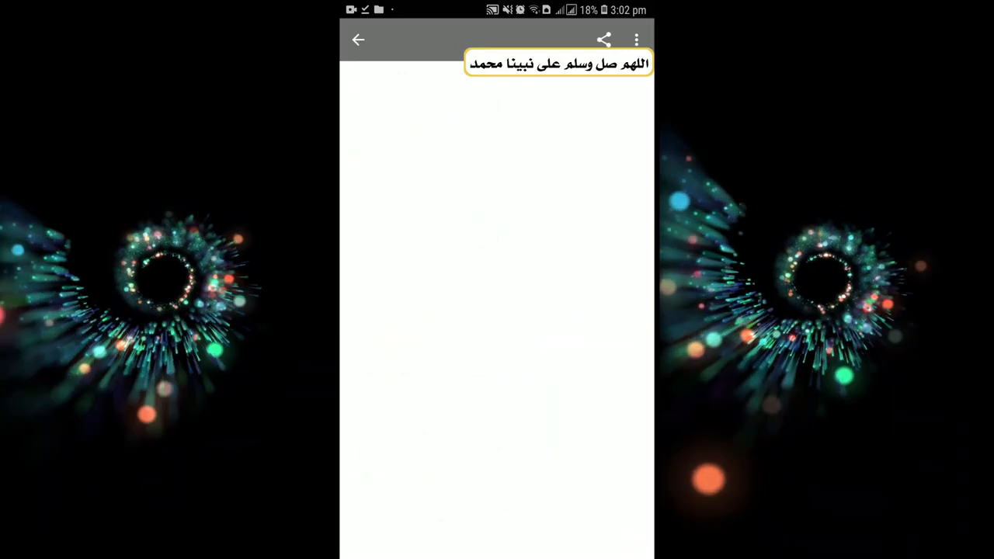